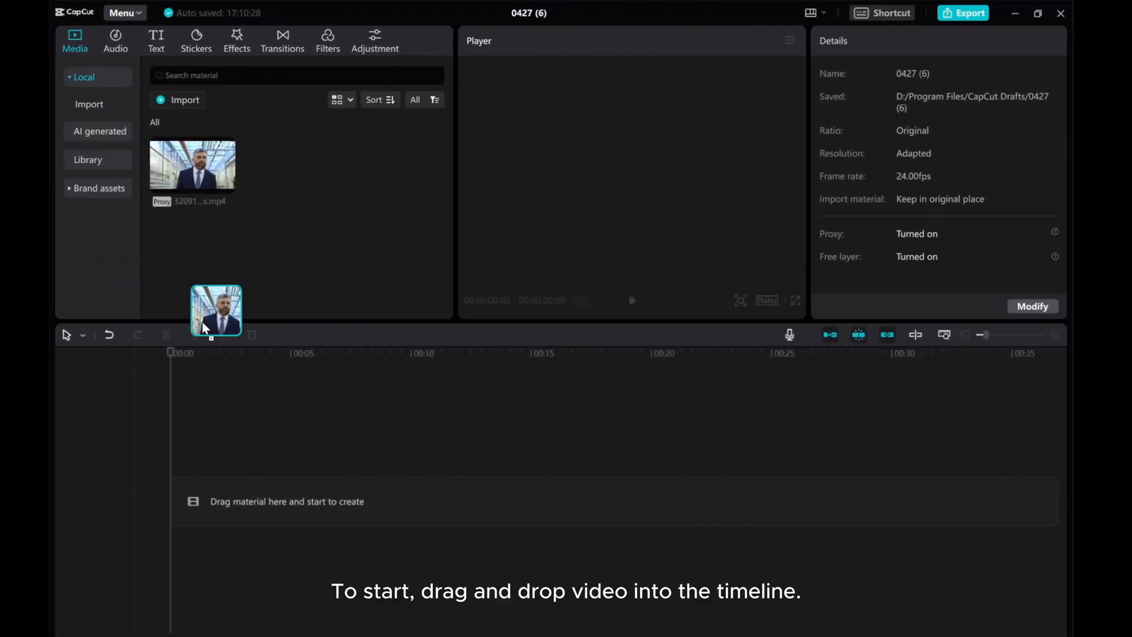
Step: Drag the greenhouse businessman clip from Media onto the timeline
{"action": "left_click_drag", "start_coordinate": [215, 311], "coordinate": [316, 500]}
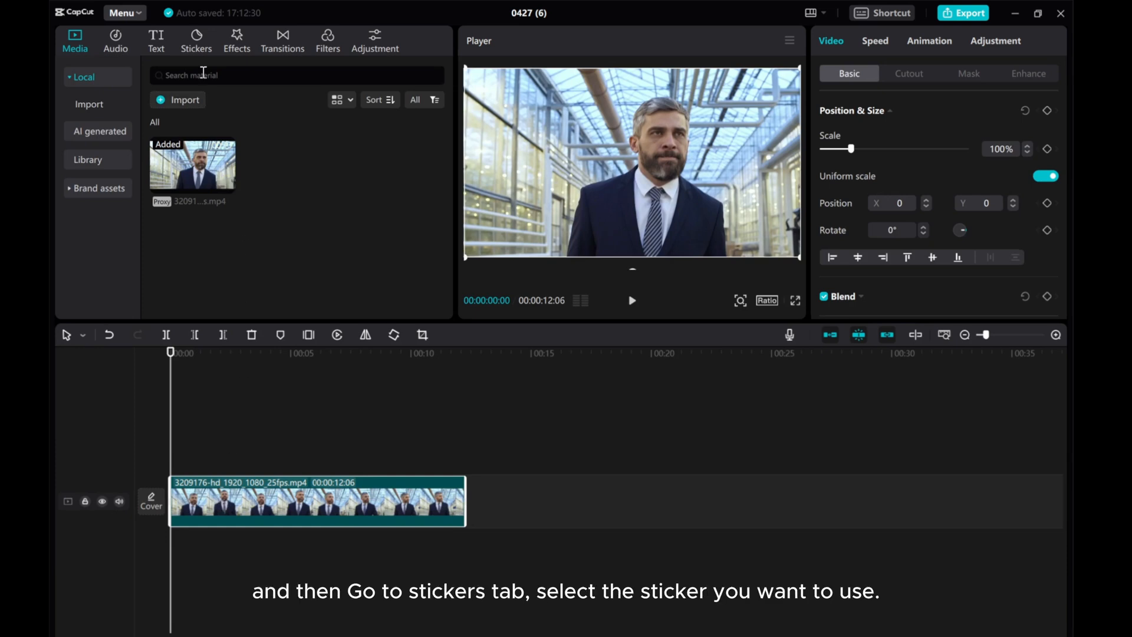
Step: Add the heart-eyes emoji sticker from Stickers onto its own track
{"action": "left_click", "coordinate": [195, 39]}
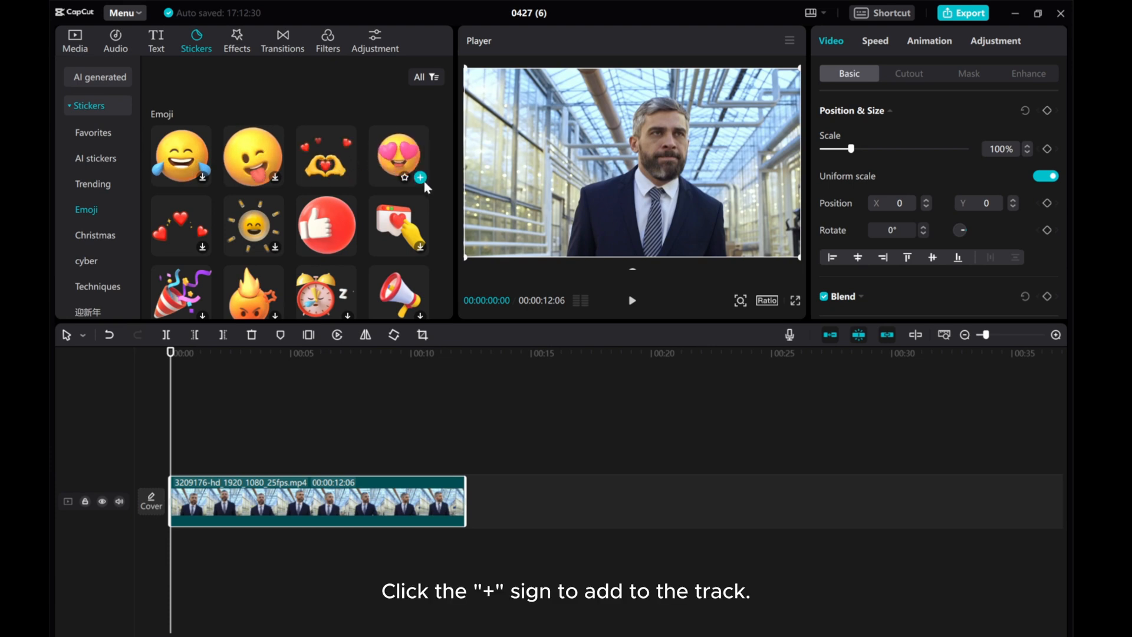
{"action": "left_click", "coordinate": [421, 176]}
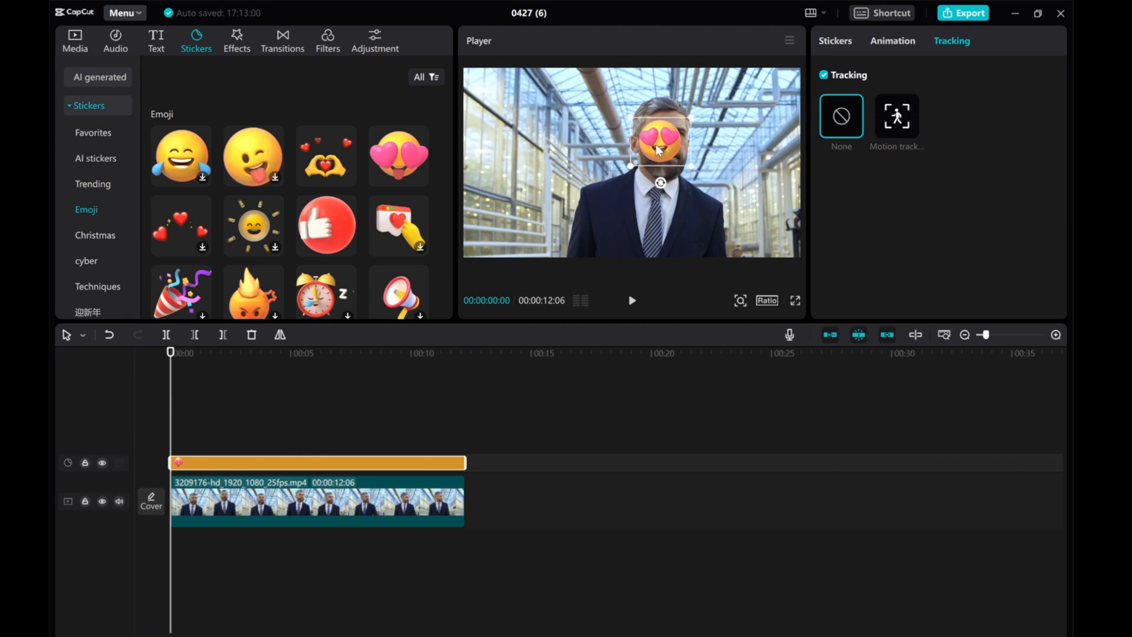
Step: Move the heart-eyes sticker in the Player over the man's face
{"action": "left_click_drag", "start_coordinate": [656, 148], "coordinate": [675, 141]}
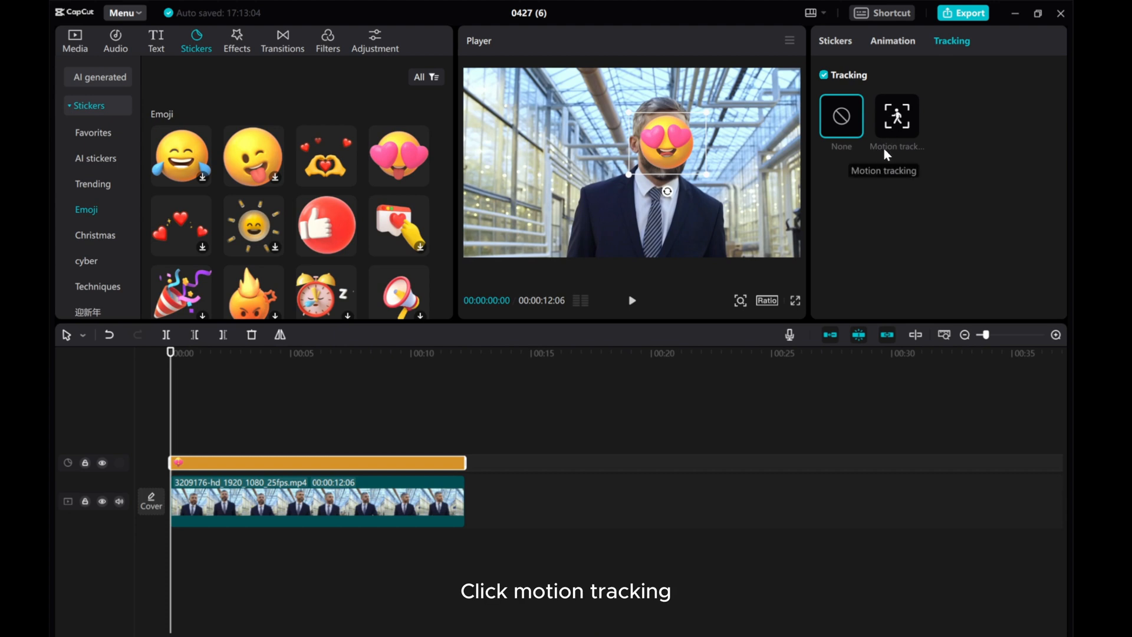
Step: Choose Motion tracking for the sticker, keeping Direction Both, Scale and Distance on
{"action": "left_click", "coordinate": [897, 115]}
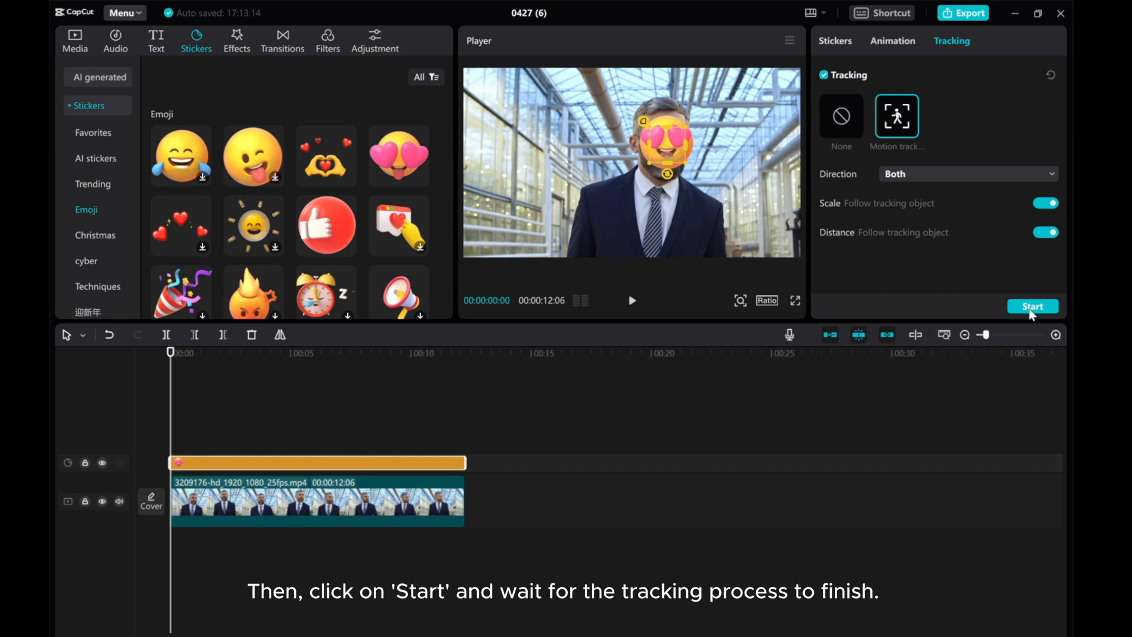
{"action": "left_click", "coordinate": [1032, 306]}
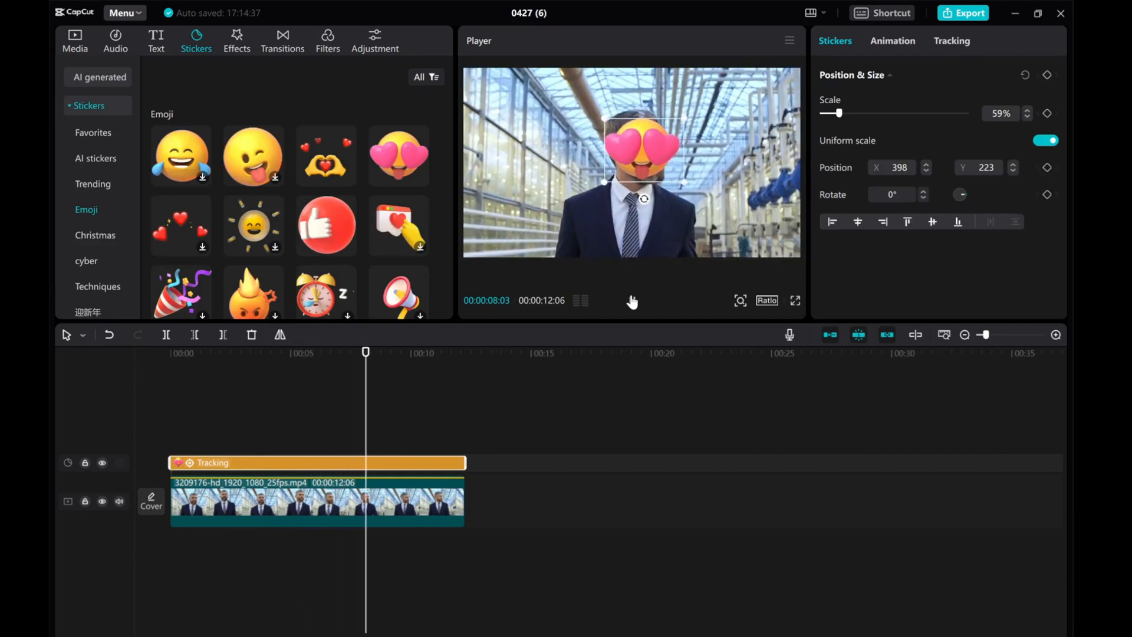
Step: Play the video to check the sticker stays on the man's face
{"action": "left_click", "coordinate": [632, 301]}
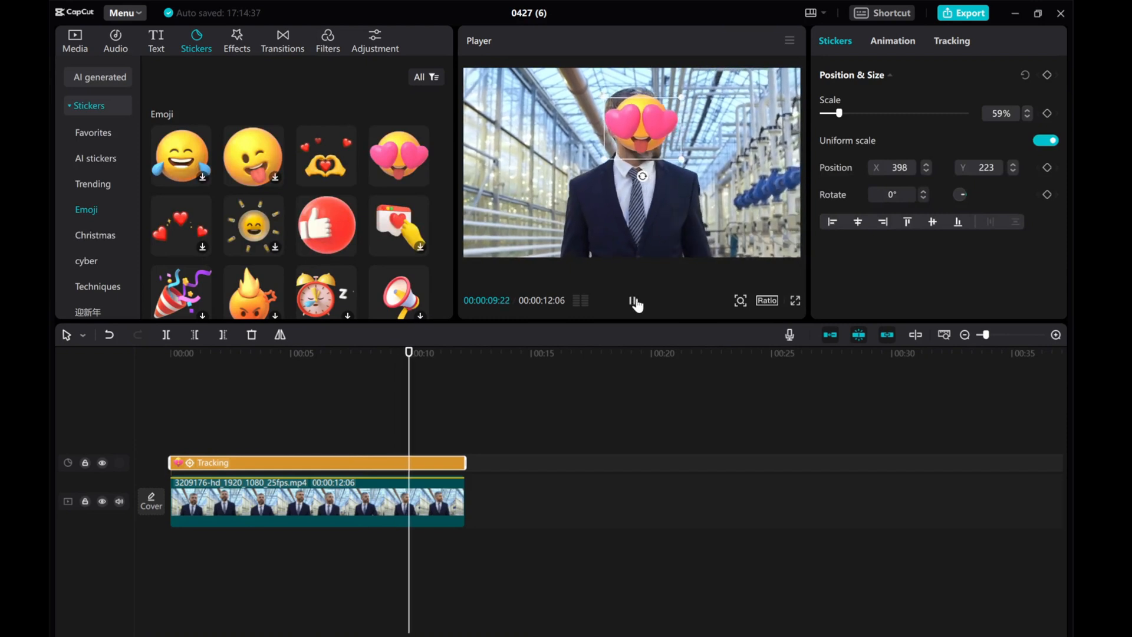